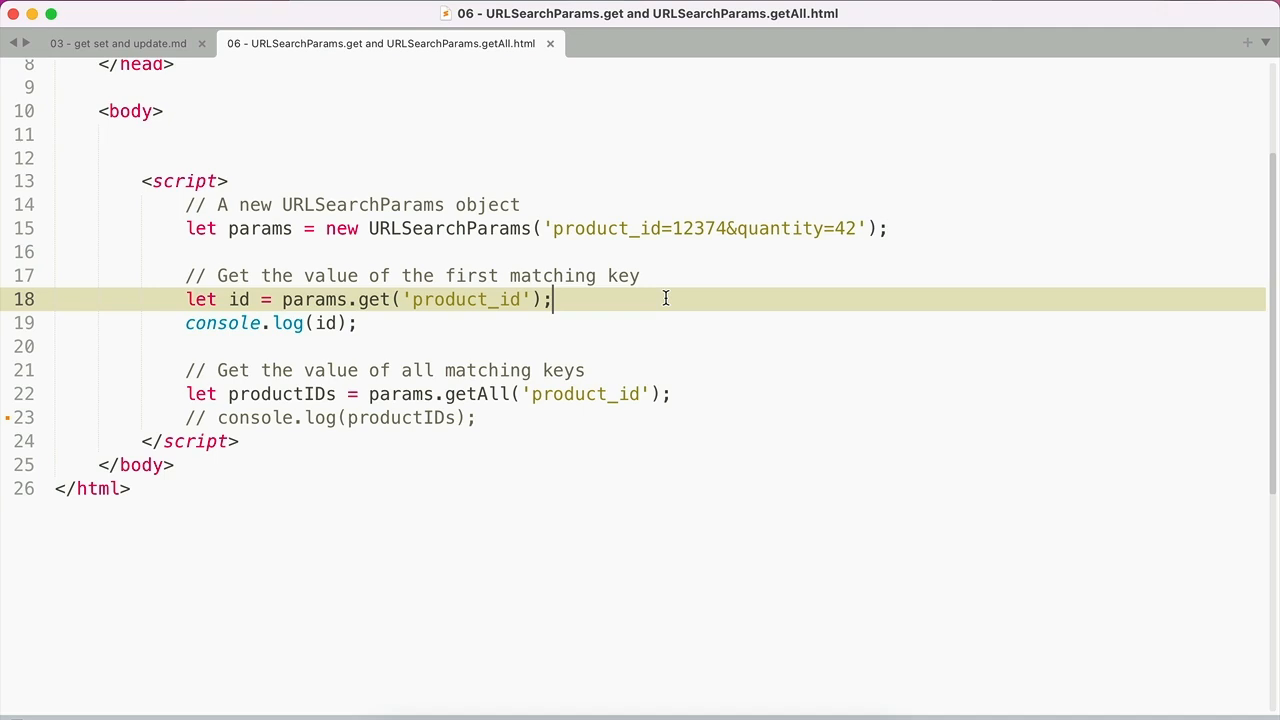
mouse_move(462, 316)
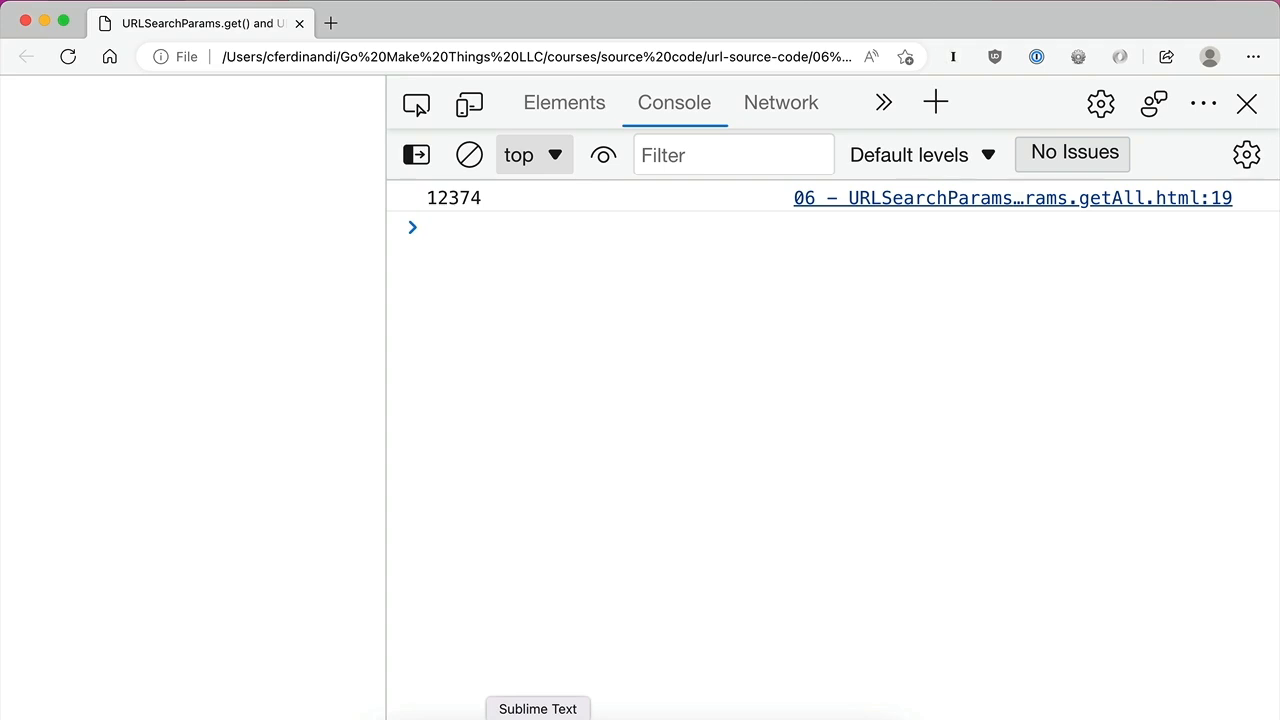
Step: Switch back to the demo file in Sublime Text to view the getAll('product_id') lines
left_click(430, 228)
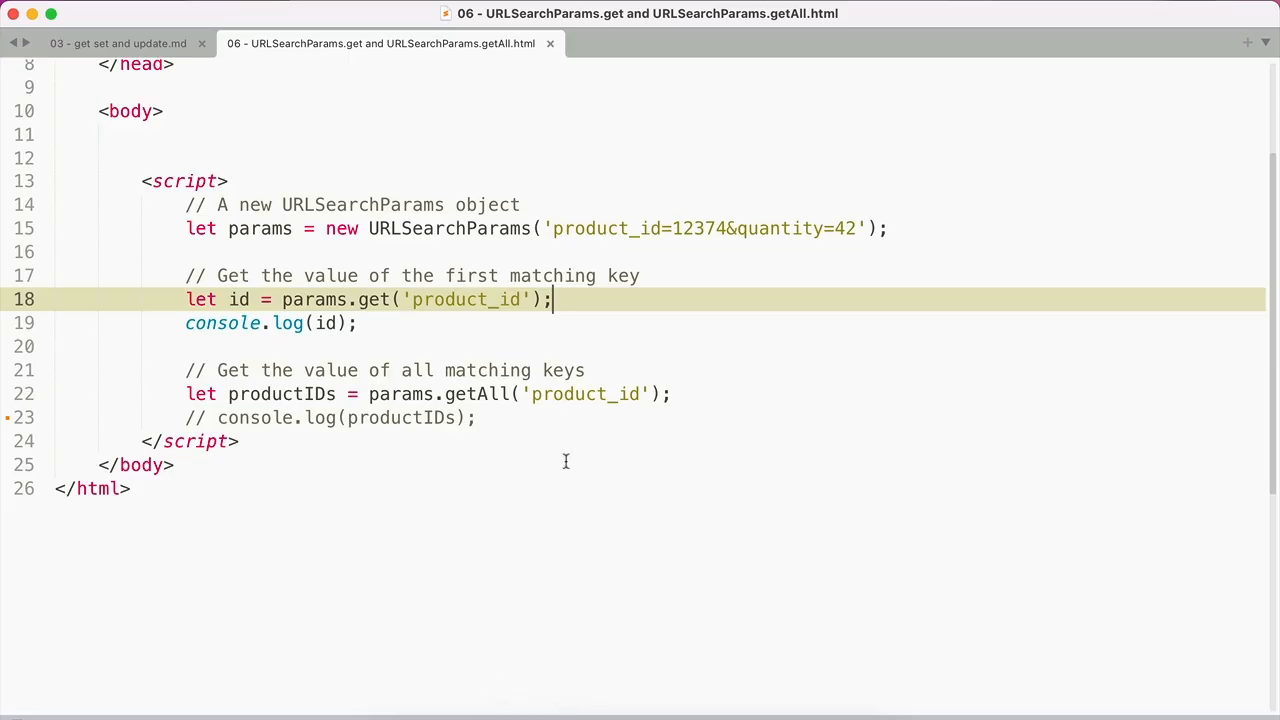
mouse_move(460, 320)
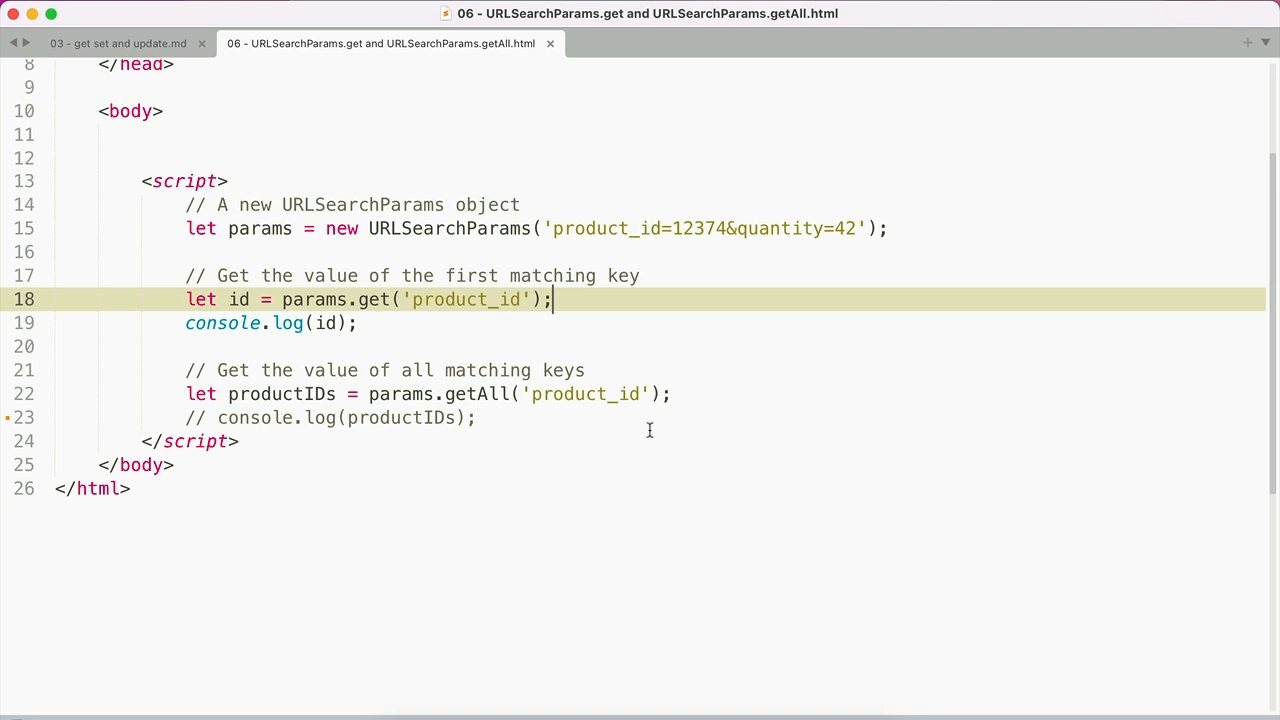
mouse_move(584, 384)
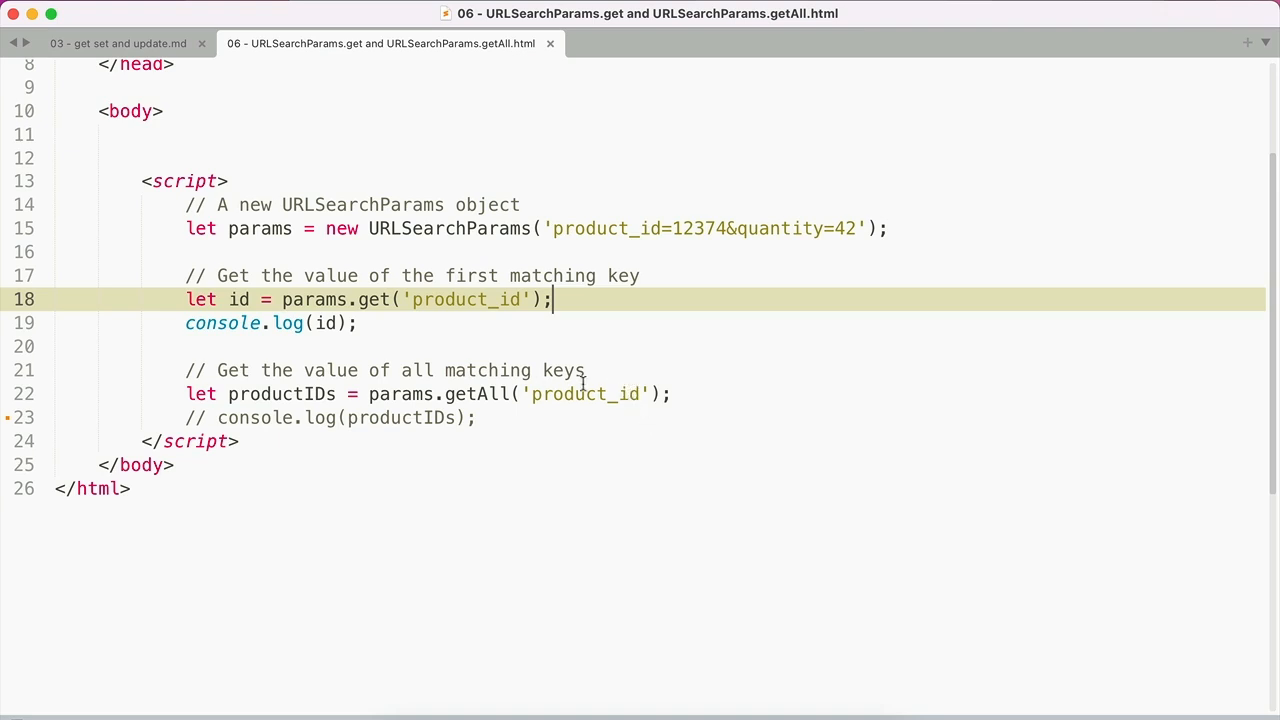